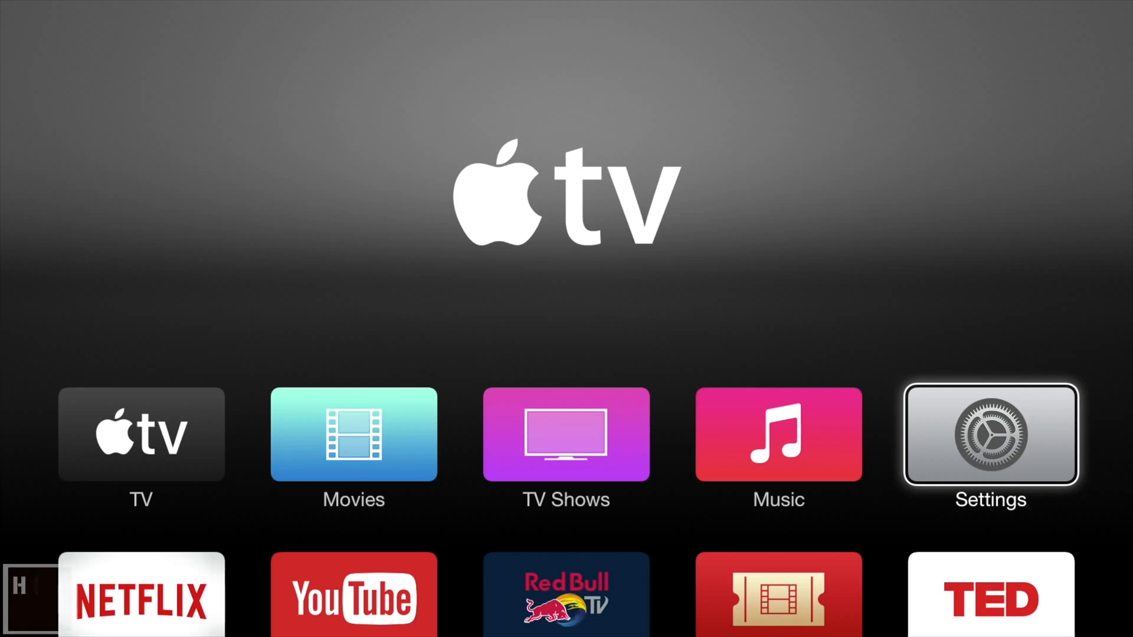
Reach the Network settings showing the Ethernet IP address, subnet mask, router and DNS
click(991, 438)
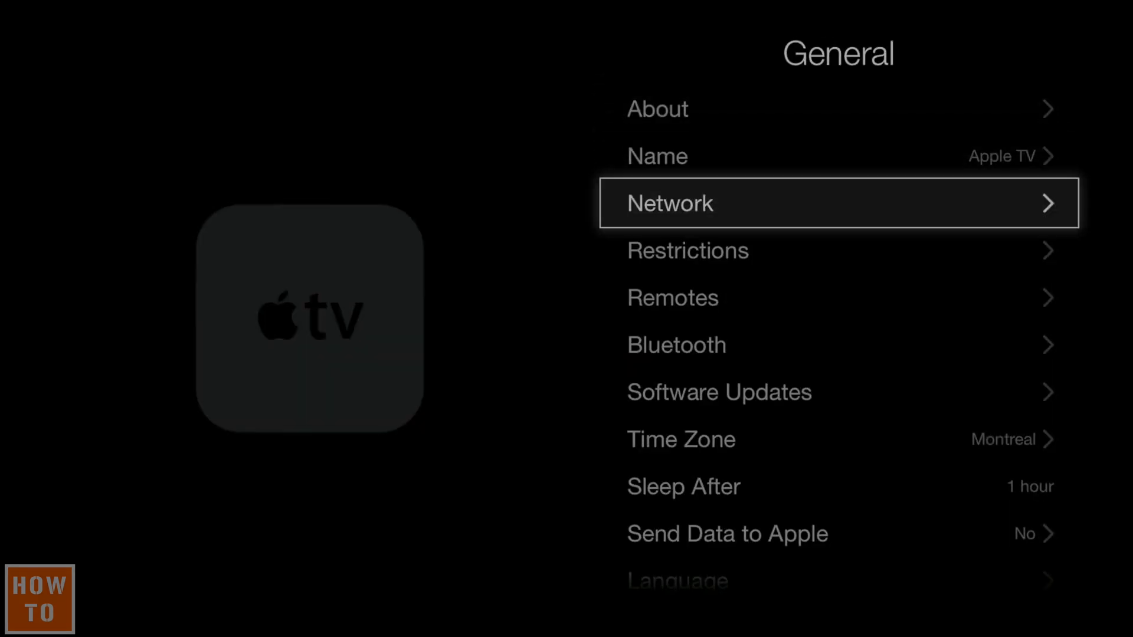
click(837, 203)
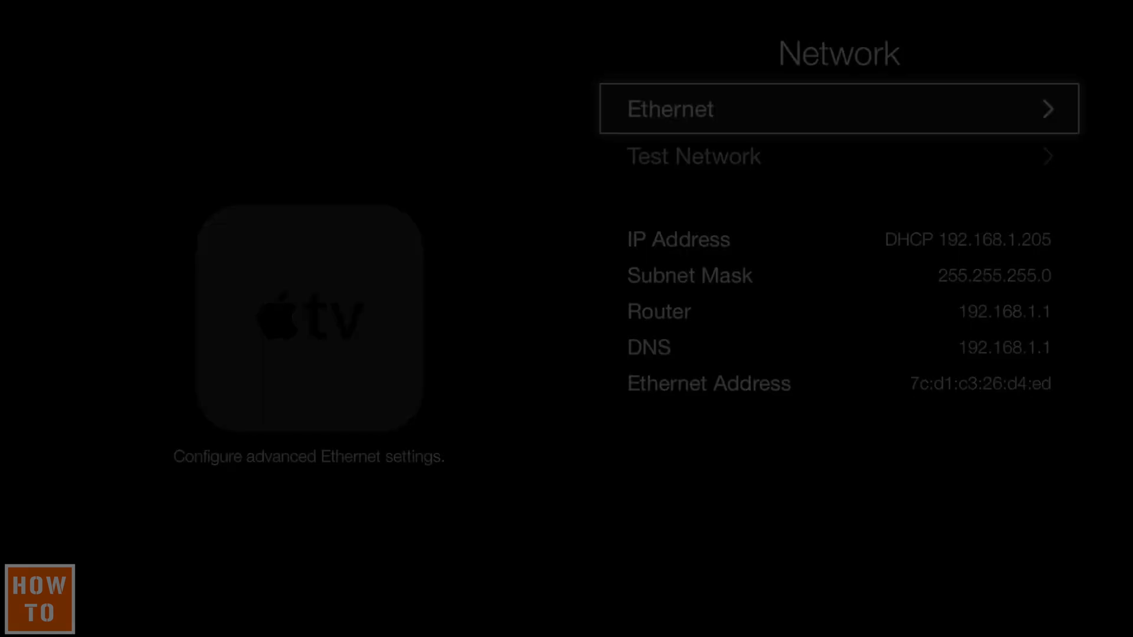
Switch Ethernet Configure IP to Manual, reaching the IP address entry screen with 192.168.001.205
click(838, 108)
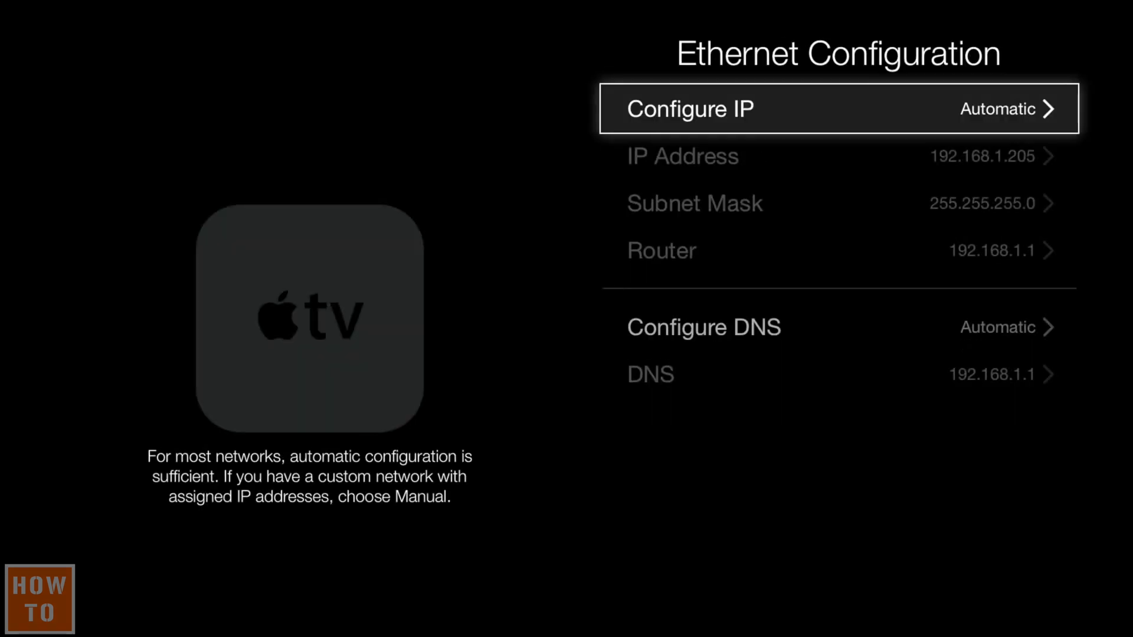
click(692, 109)
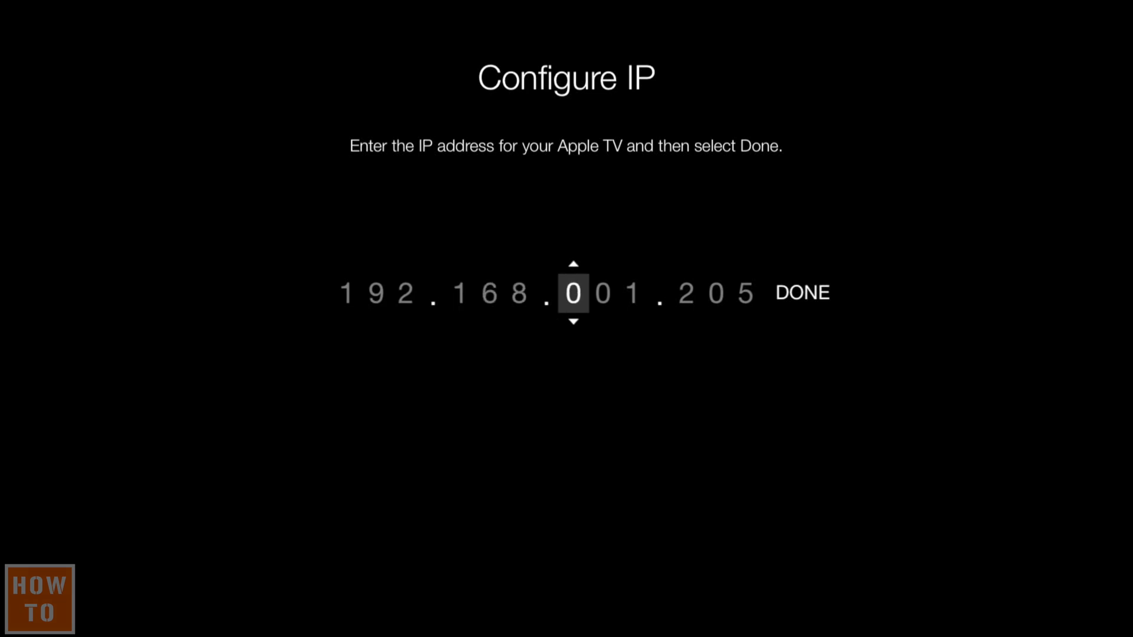
Confirm IP address 192.168.001.205 and the subnet mask, returning to the Configure IP choice
click(802, 292)
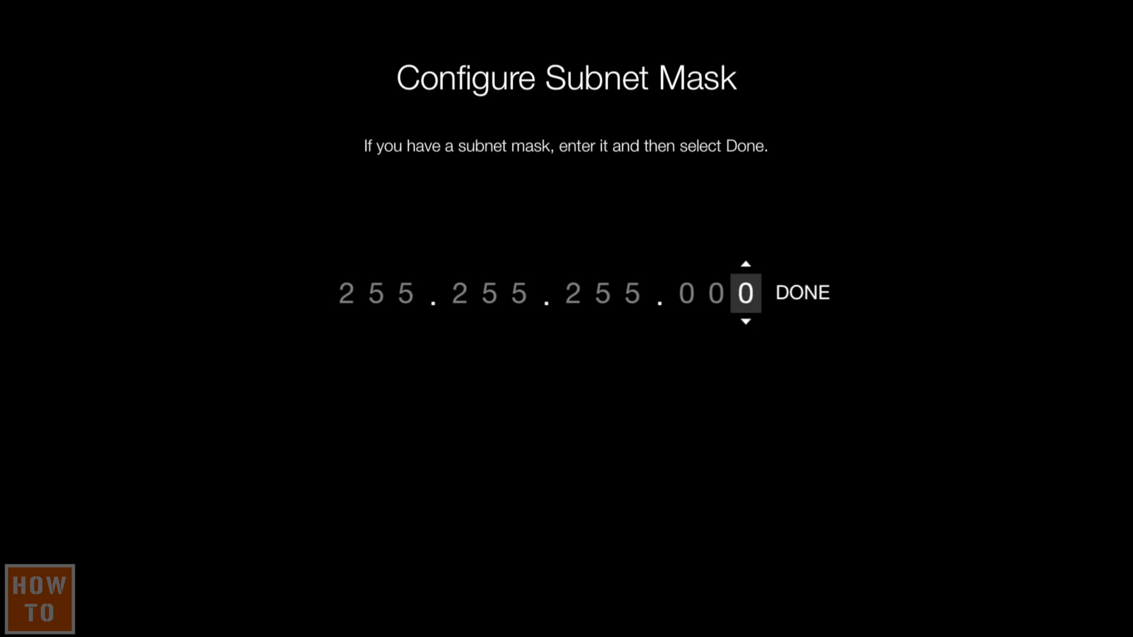
click(801, 293)
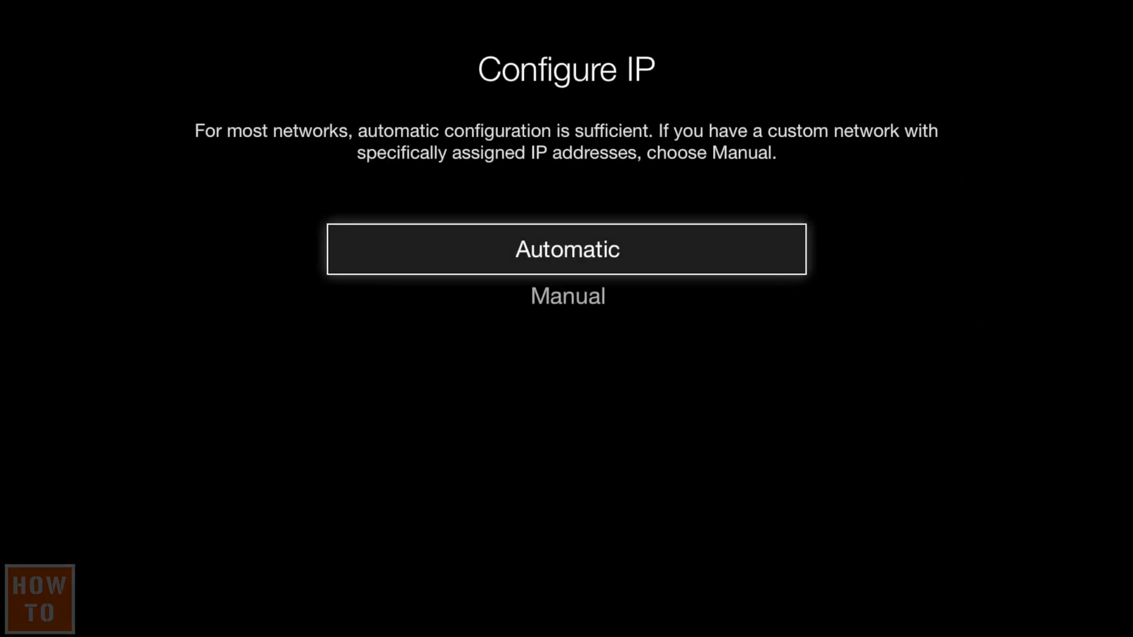
Set Configure IP back to Automatic, keeping the 192.168.1.205 address
click(566, 249)
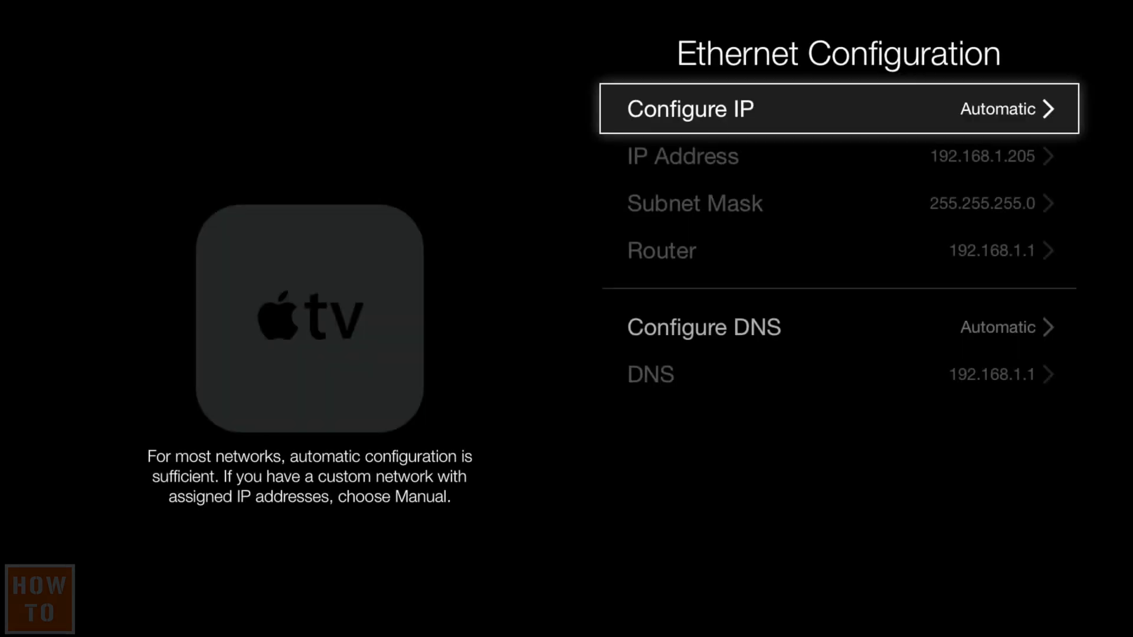